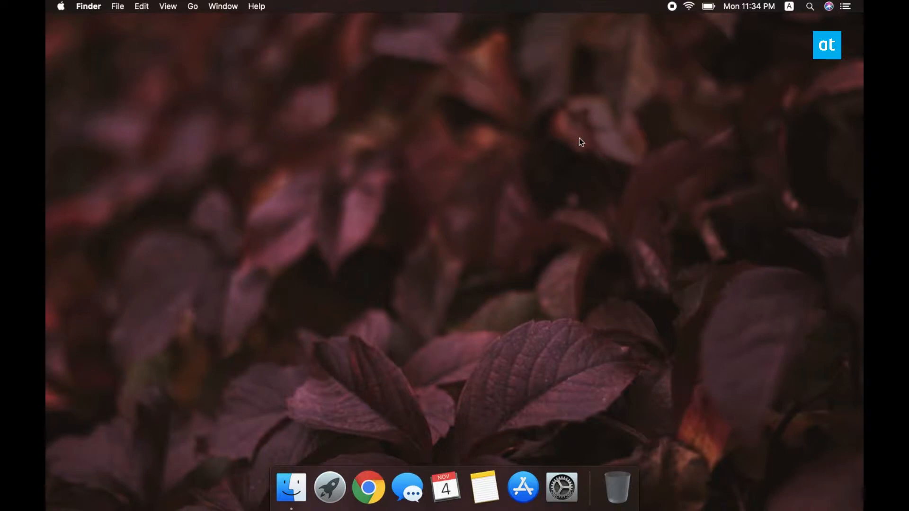
{"action": "mouse_move", "coordinate": [561, 493]}
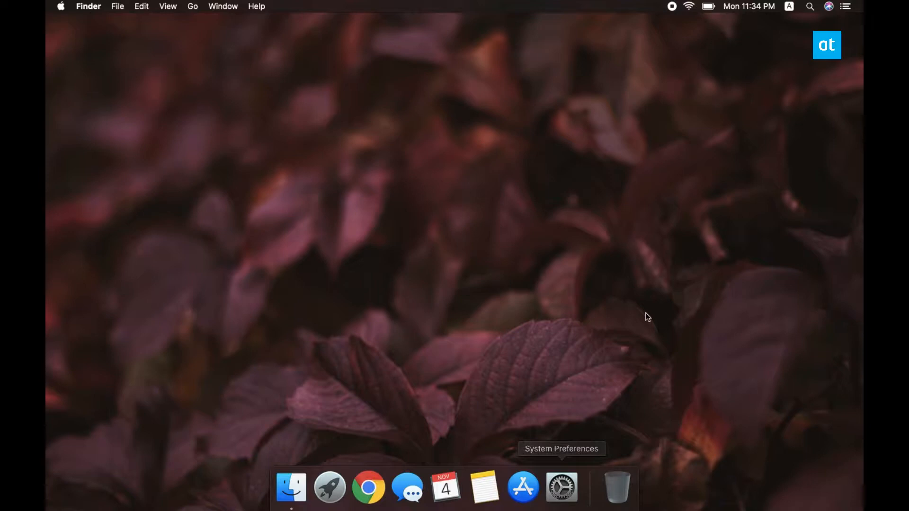
{"action": "mouse_move", "coordinate": [601, 447]}
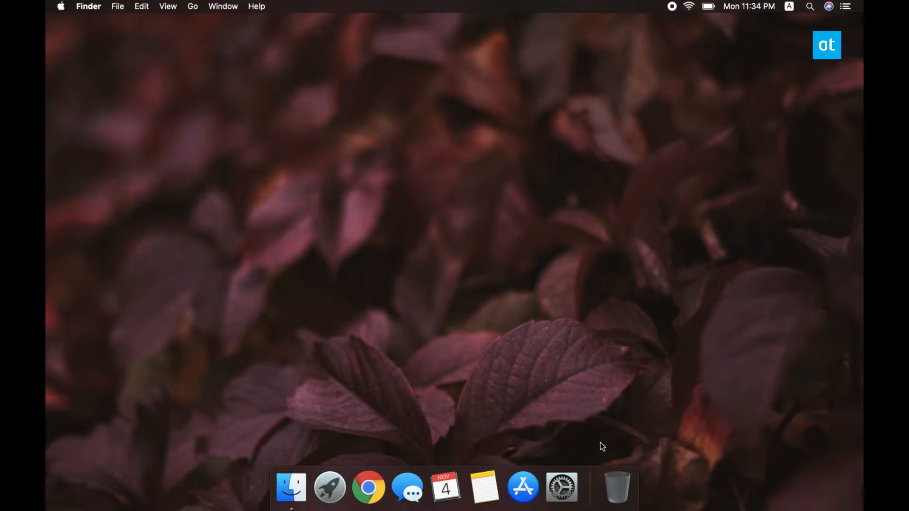
Step: In General preferences, turn on 'Automatically hide and show the menu bar' and minimise the window
{"action": "left_click", "coordinate": [563, 488]}
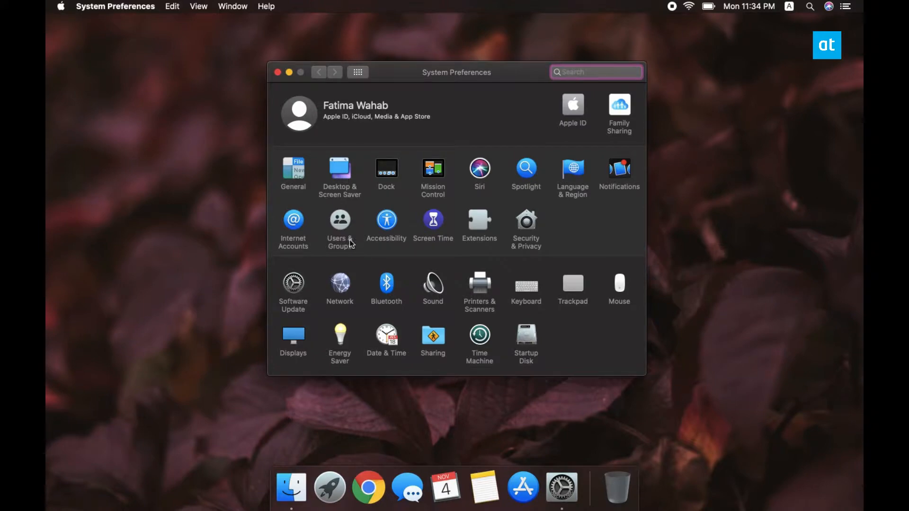
{"action": "left_click", "coordinate": [293, 168]}
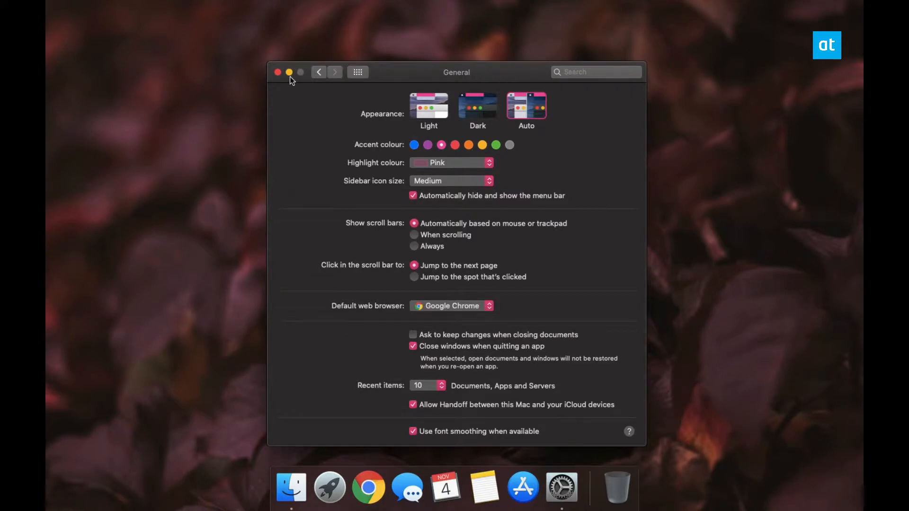
{"action": "left_click", "coordinate": [288, 73]}
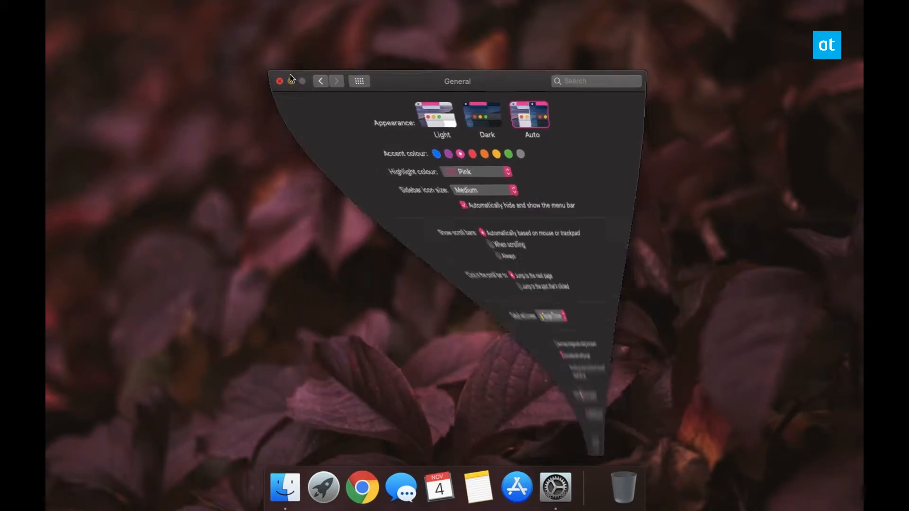
{"action": "left_click", "coordinate": [282, 80]}
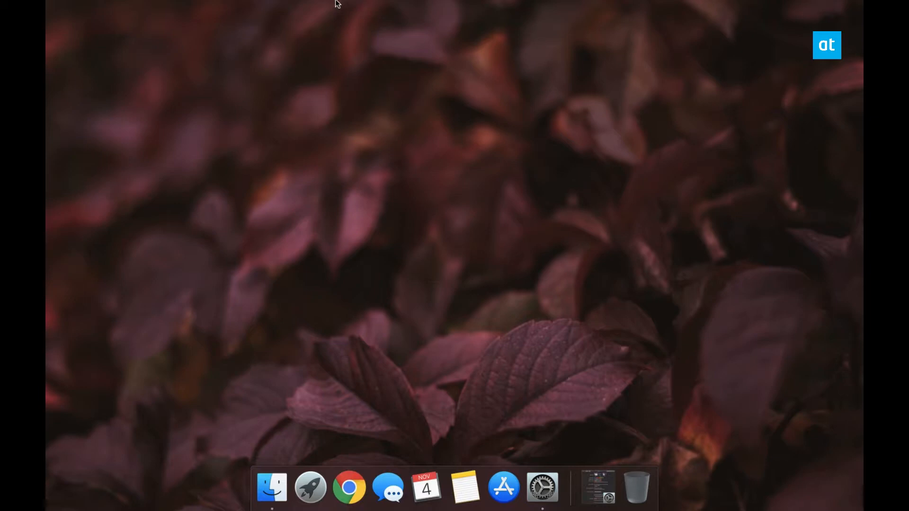
{"action": "mouse_move", "coordinate": [541, 493]}
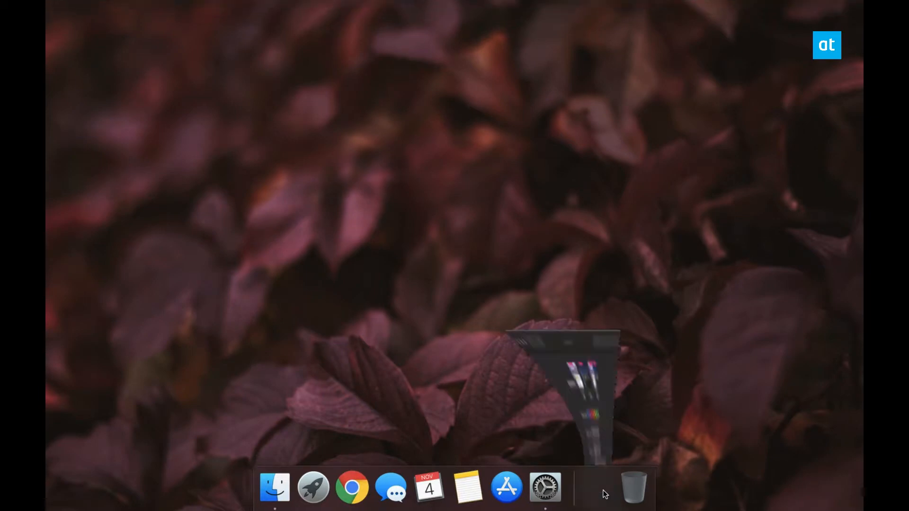
Step: From Show All, open Dock preferences and enable 'Automatically hide and show the Dock'
{"action": "left_click", "coordinate": [541, 492]}
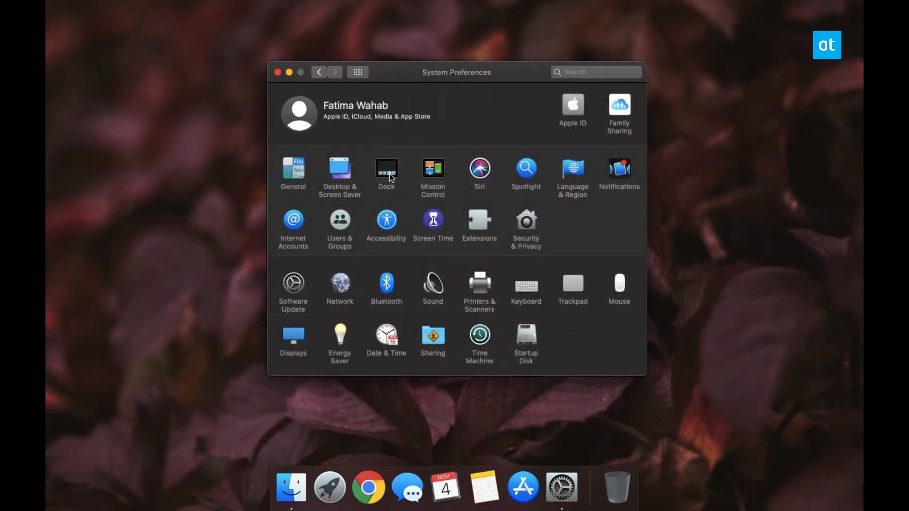
{"action": "left_click", "coordinate": [386, 168]}
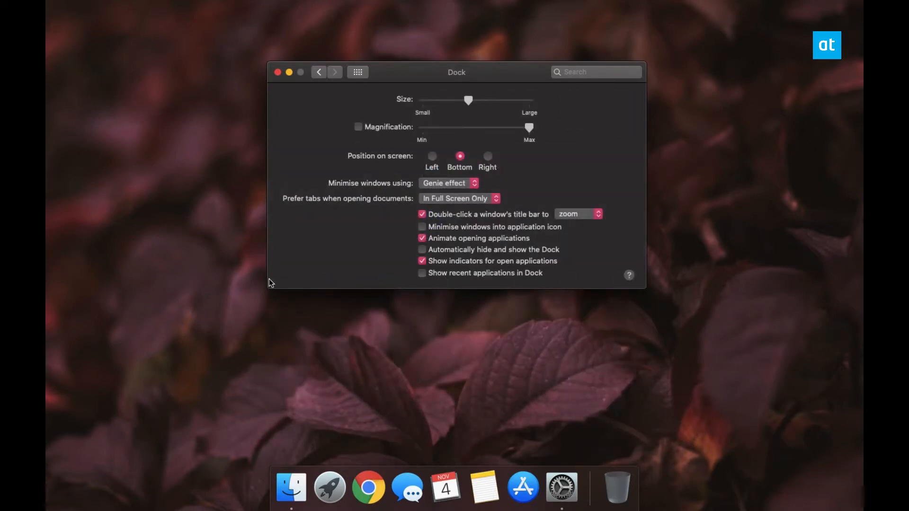
{"action": "left_click", "coordinate": [422, 249]}
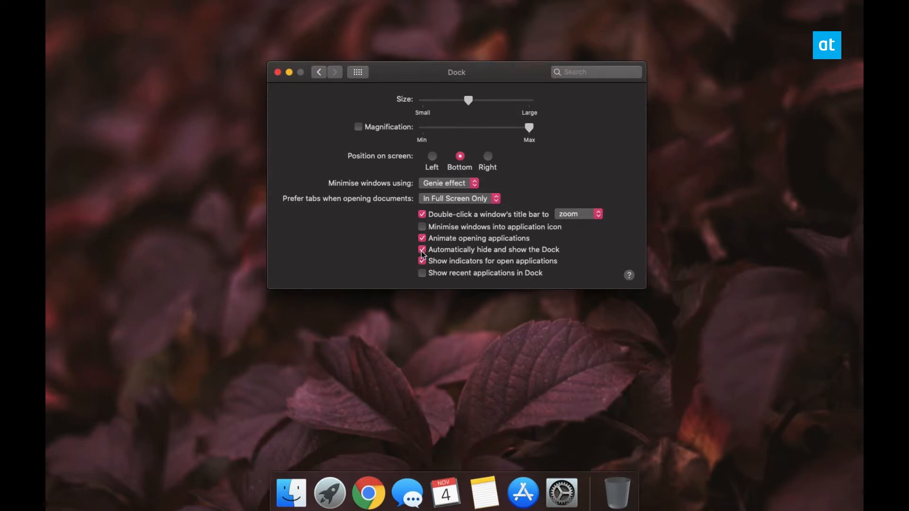
{"action": "mouse_move", "coordinate": [287, 81]}
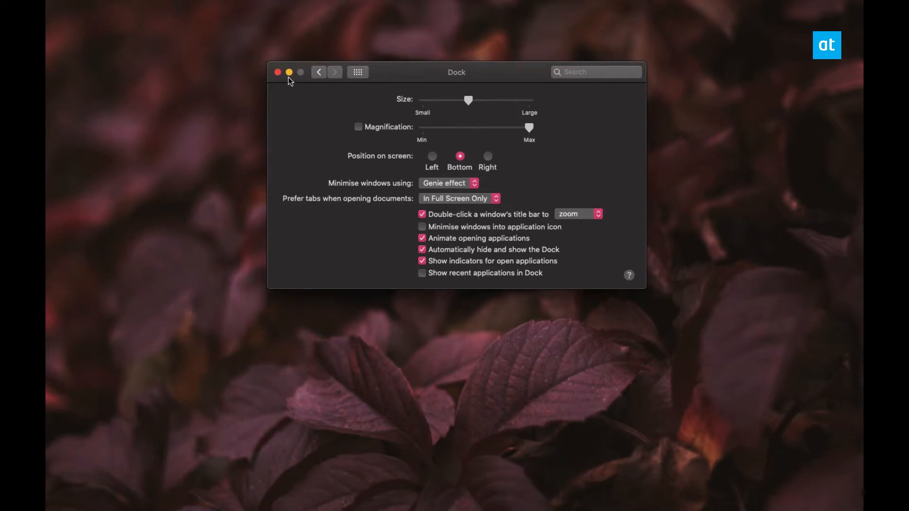
{"action": "mouse_move", "coordinate": [437, 492]}
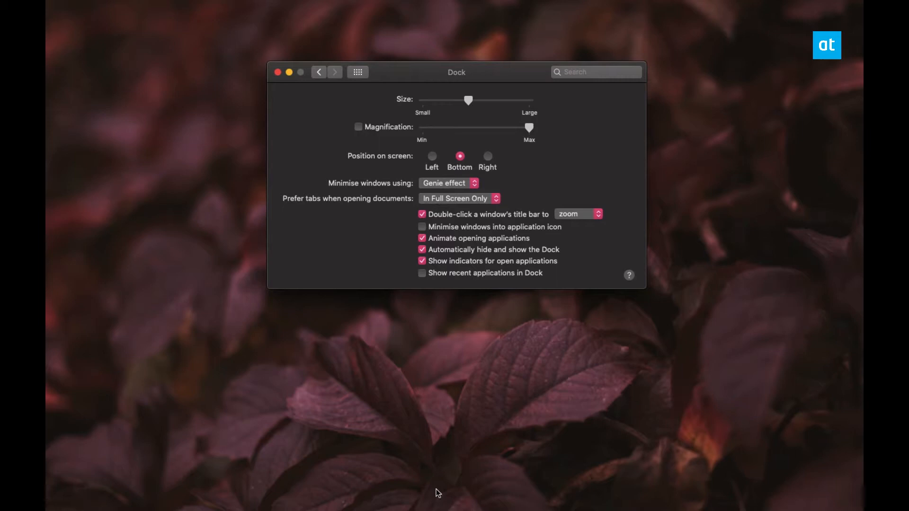
{"action": "mouse_move", "coordinate": [181, 95]}
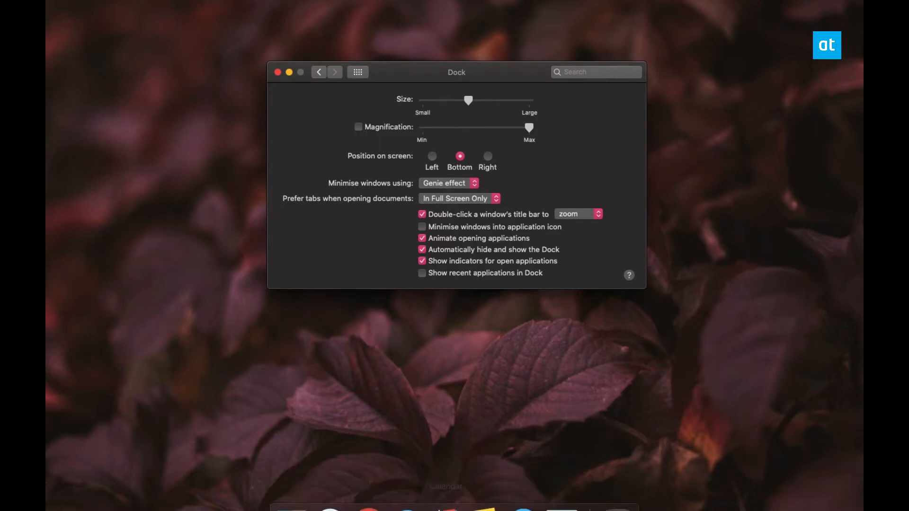
{"action": "mouse_move", "coordinate": [523, 491]}
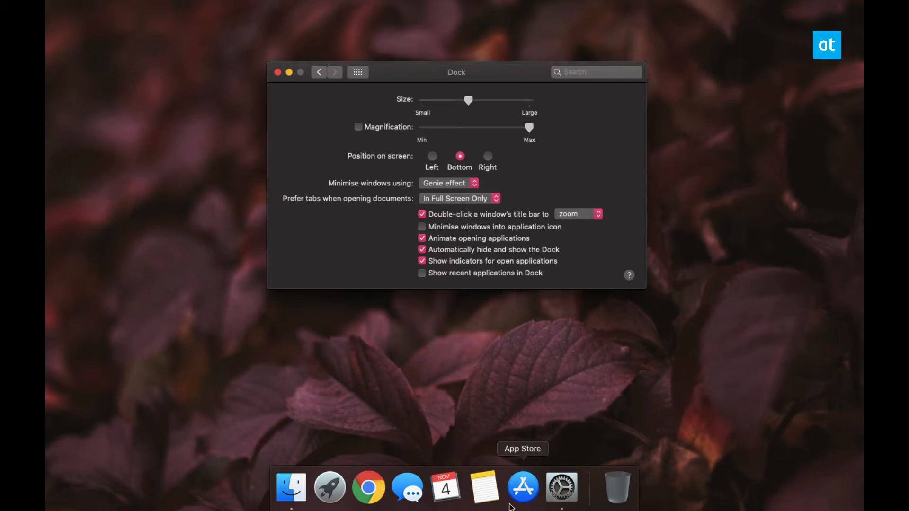